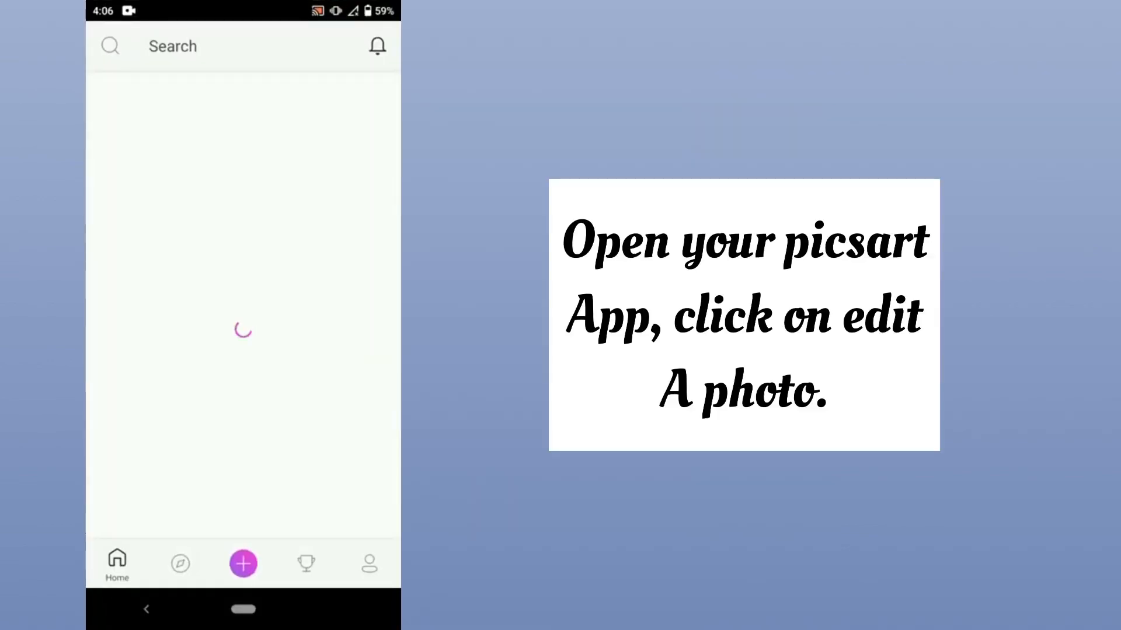
Step: Start editing a photo and load the woman-in-red-dress picture into the editor
click(243, 564)
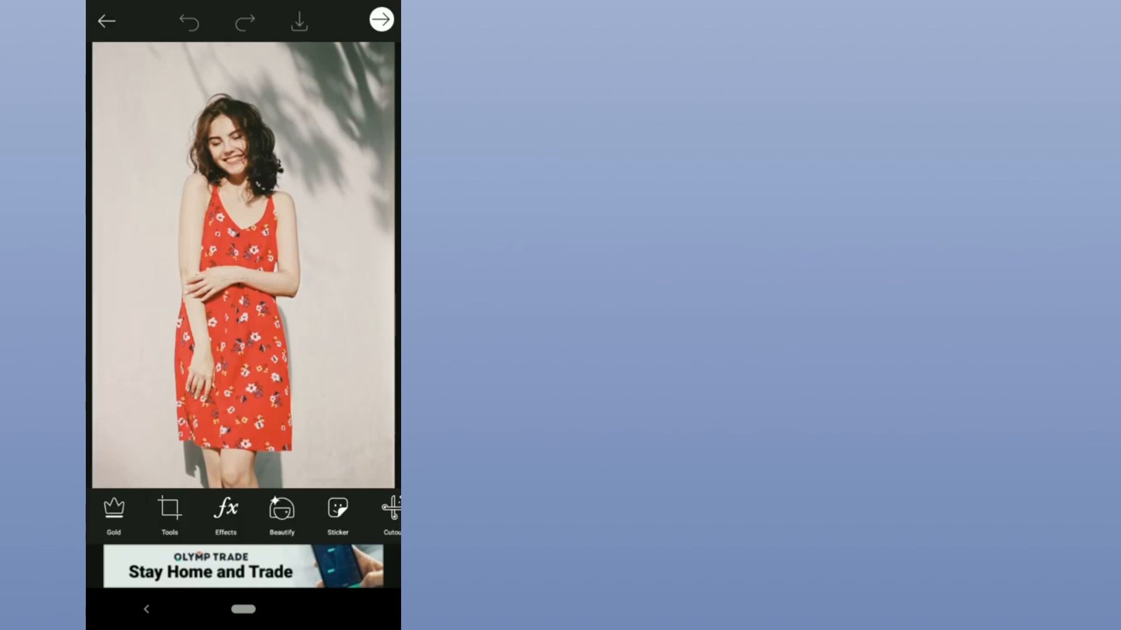
Step: Show the Blur effects category and swipe the thumbnails to reach Motion Blur
click(226, 511)
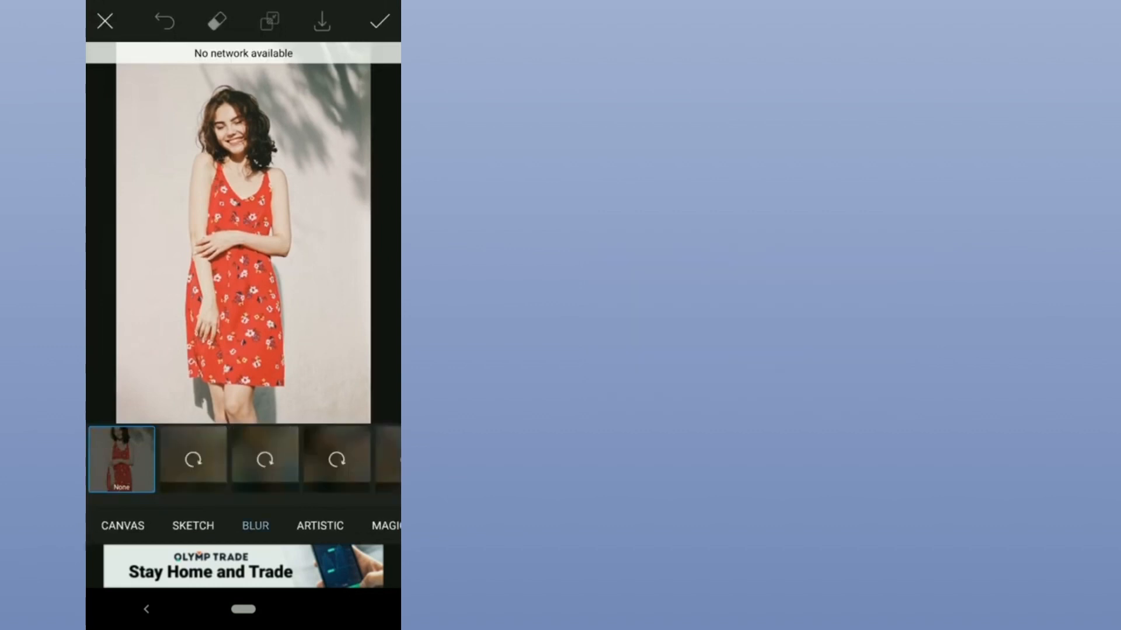
click(254, 526)
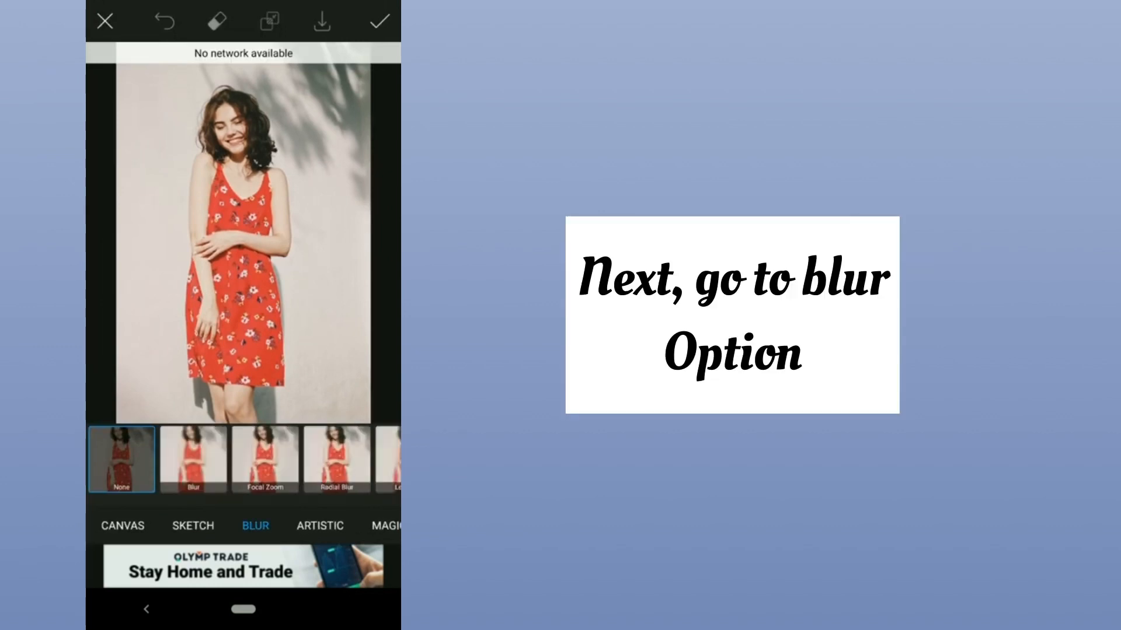
scroll(left, 3)
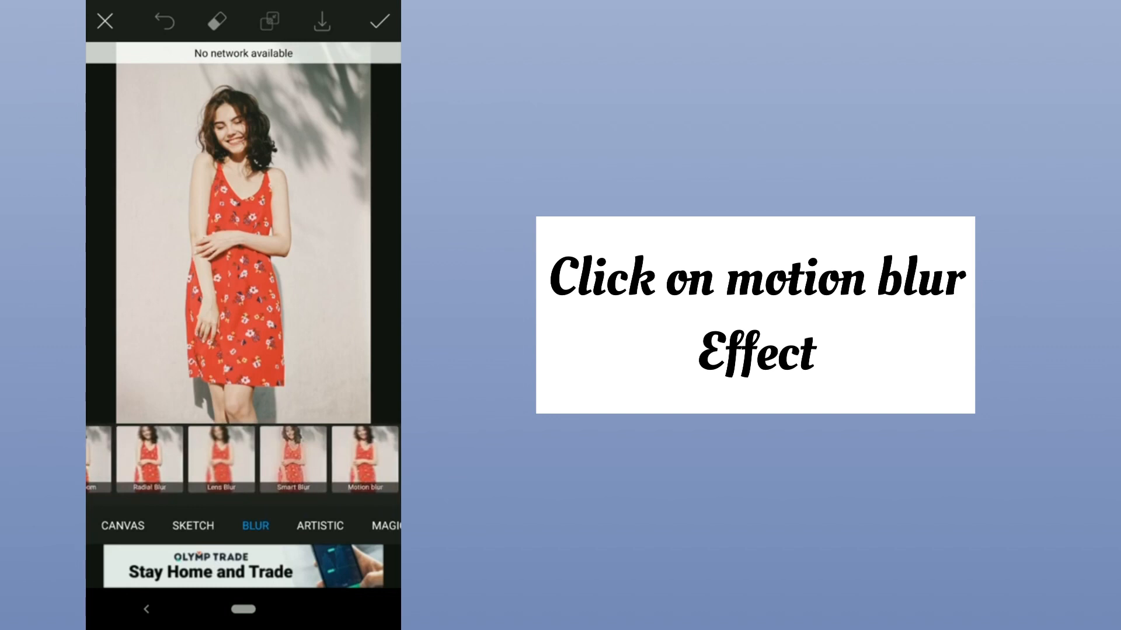
Step: Apply Motion Blur, then mask it with a square shape placed over her face
click(364, 460)
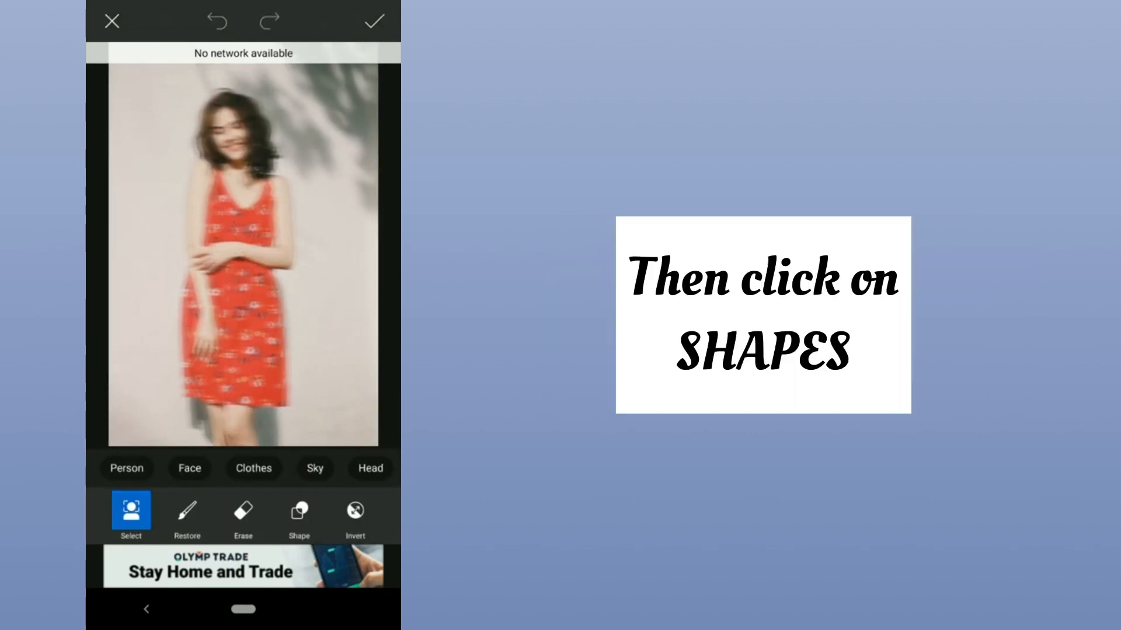
click(299, 513)
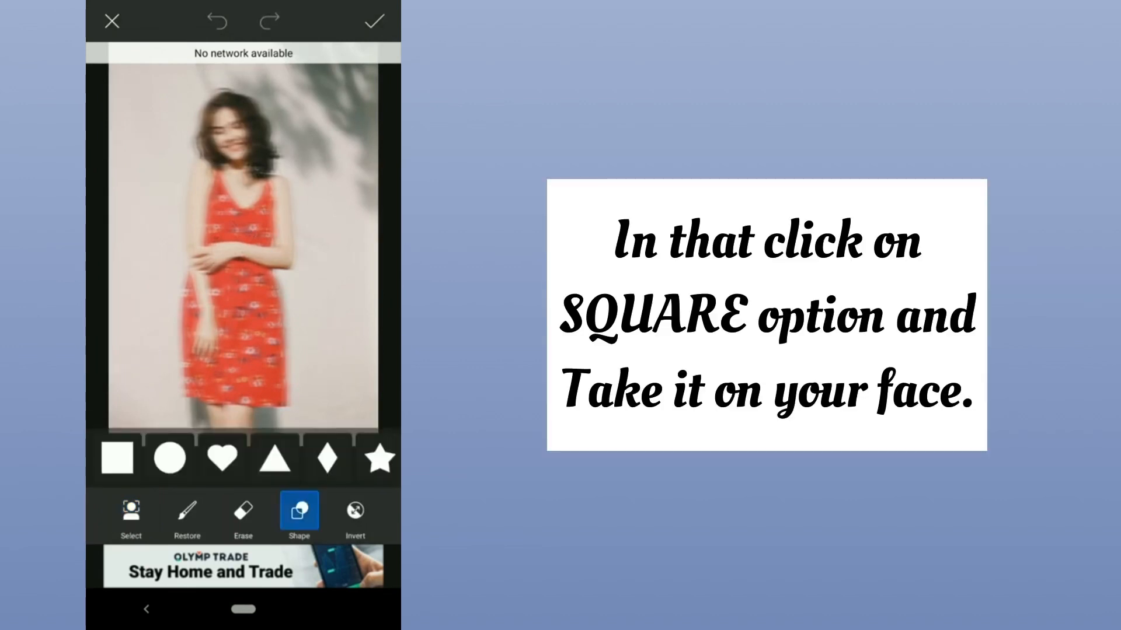
click(119, 459)
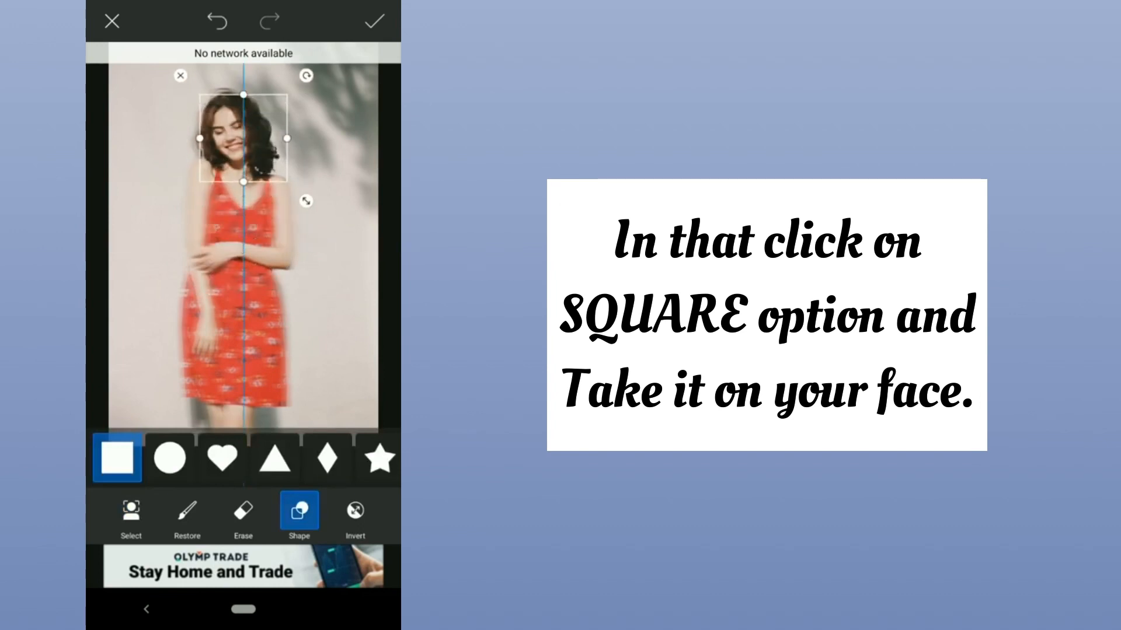